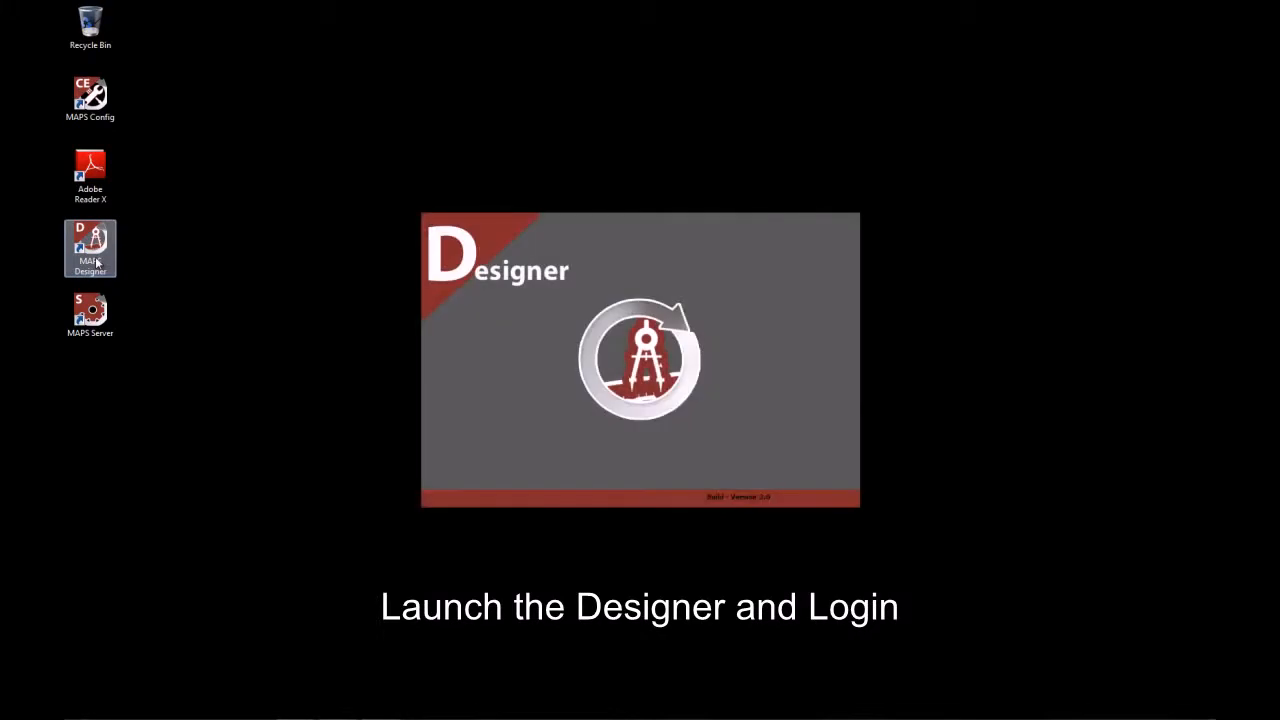
mouse_move(464, 412)
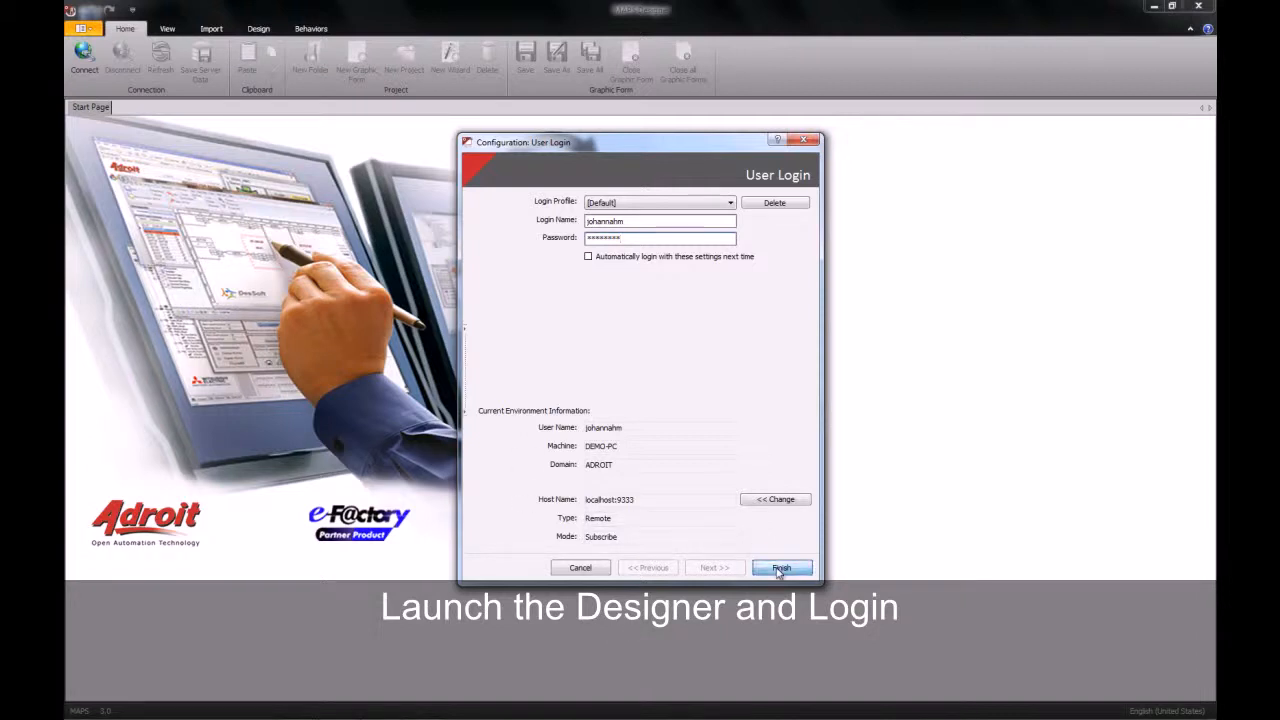
Log in to the MAPS server with the Default profile and its credentials.
left_click(780, 568)
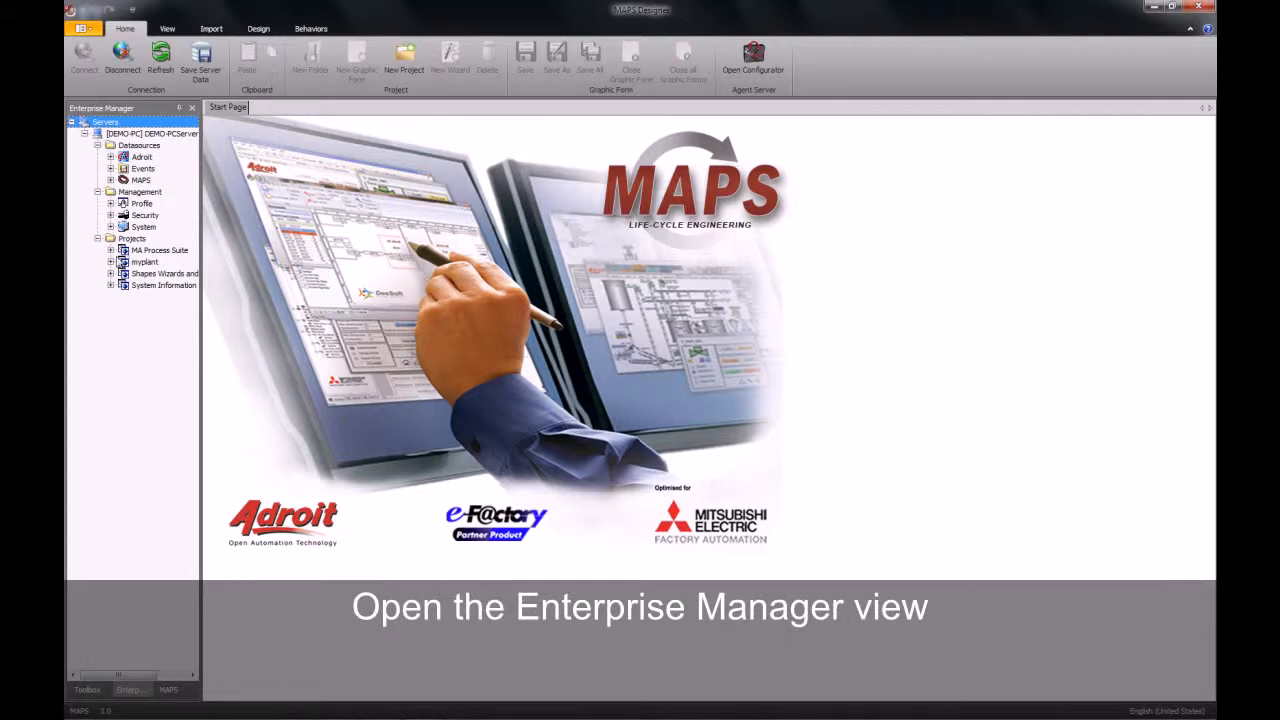
Select the Adroit project under Projects in the Enterprise Manager.
left_click(144, 260)
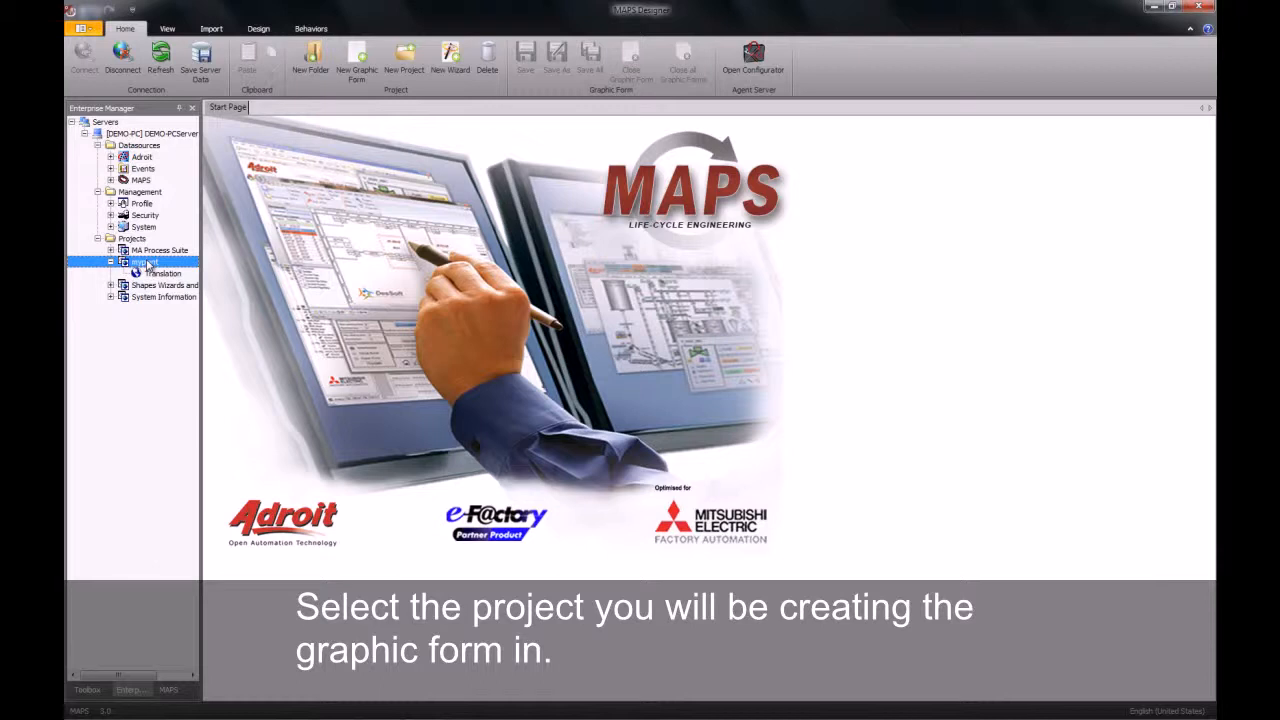
Create a new graphic form named StartView inside the Adroit project.
right_click(144, 262)
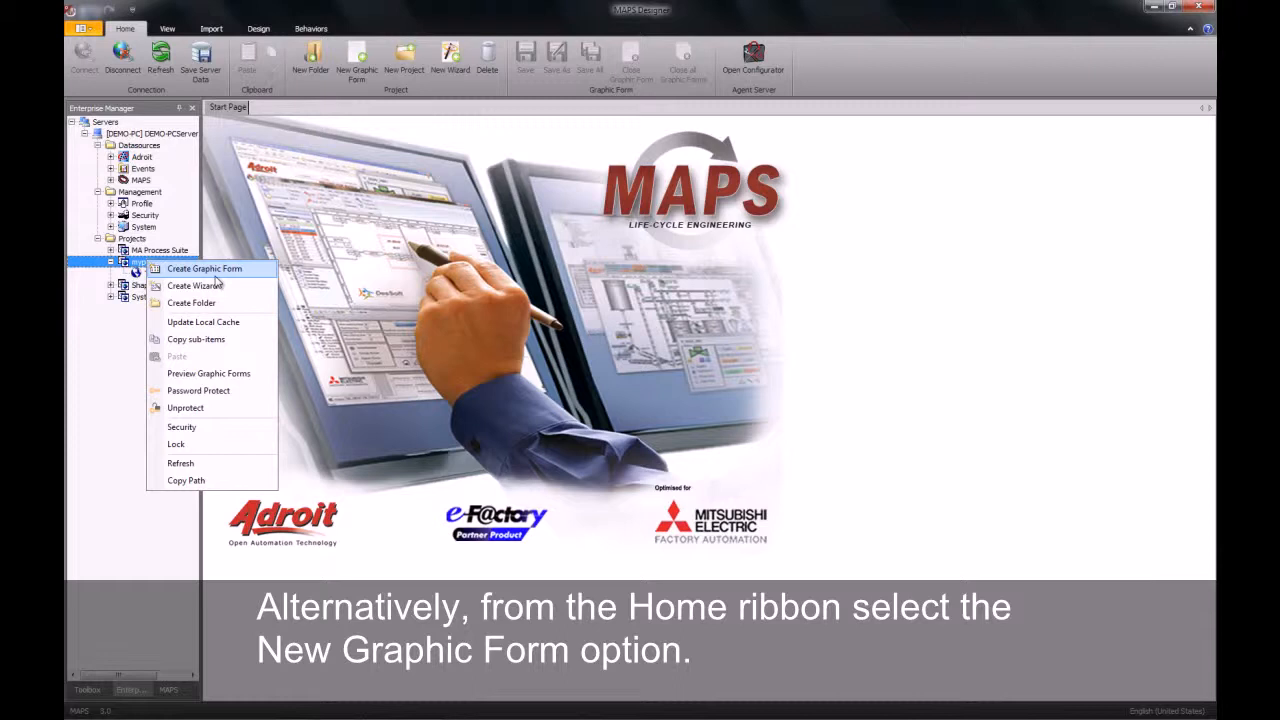
left_click(204, 268)
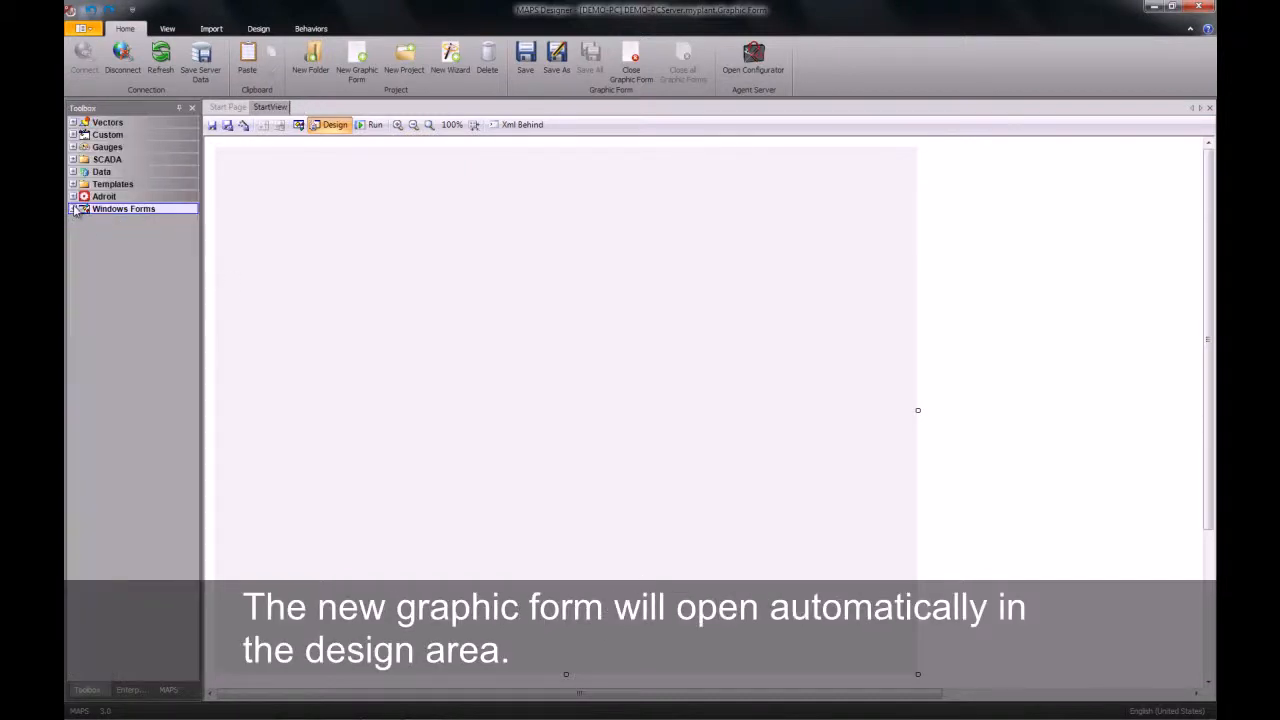
Show the Enterprise Manager tree with StartView listed under Adroit.
left_click(128, 688)
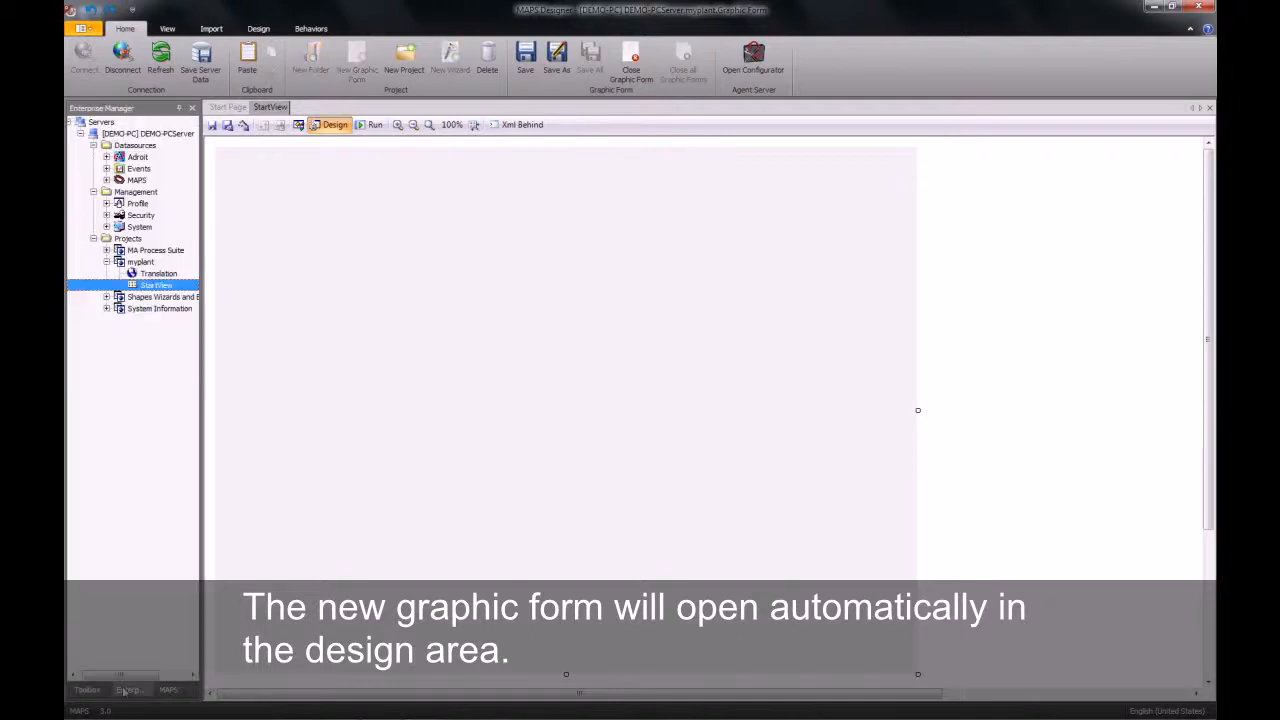